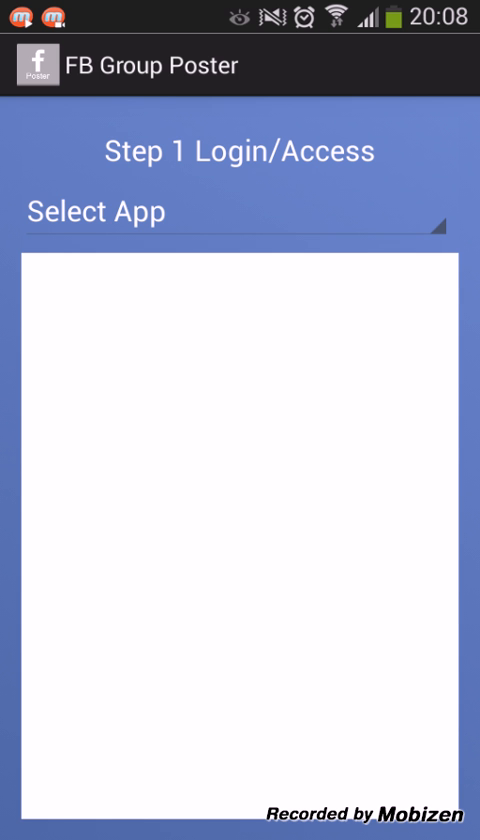
Log in to Facebook through the Nokia app and tick three groups, including Money online.
click(237, 212)
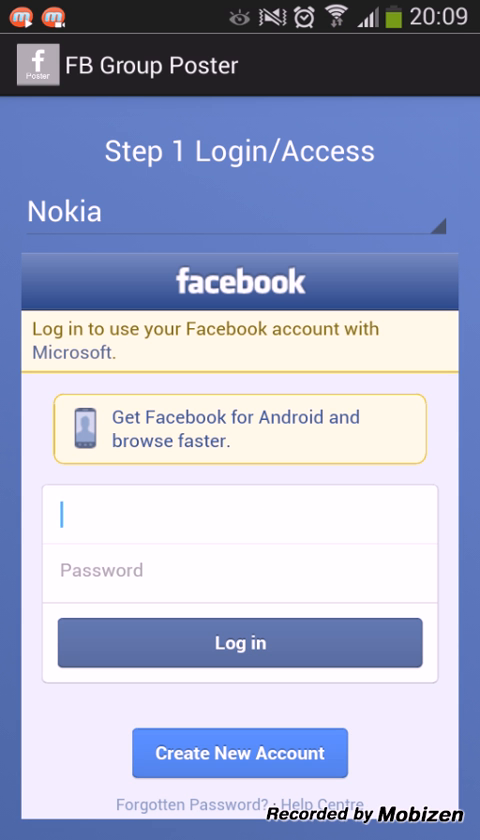
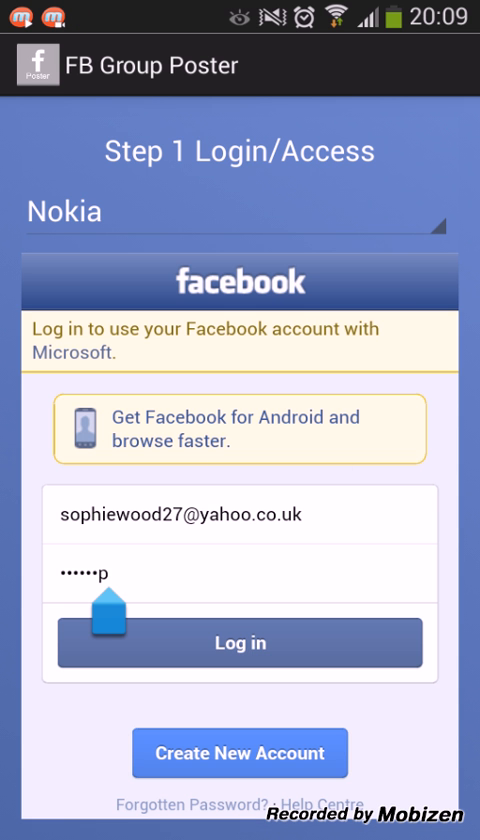
click(239, 641)
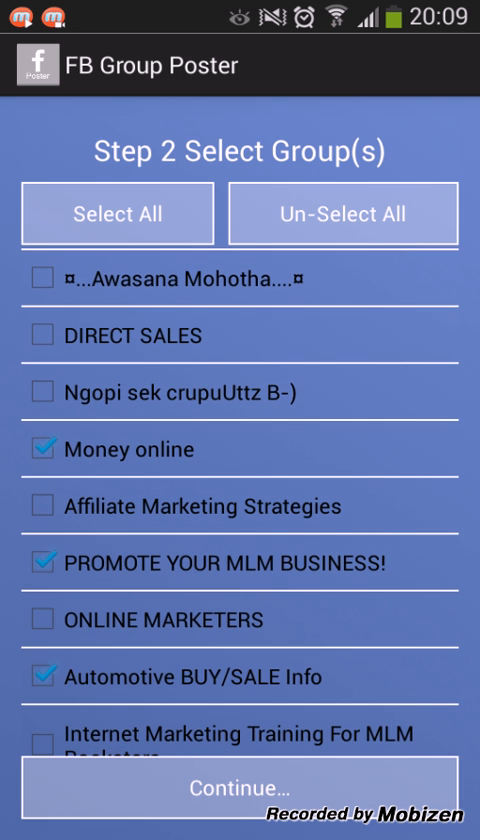
Confirm the ticked groups and continue to the blank post form.
click(117, 213)
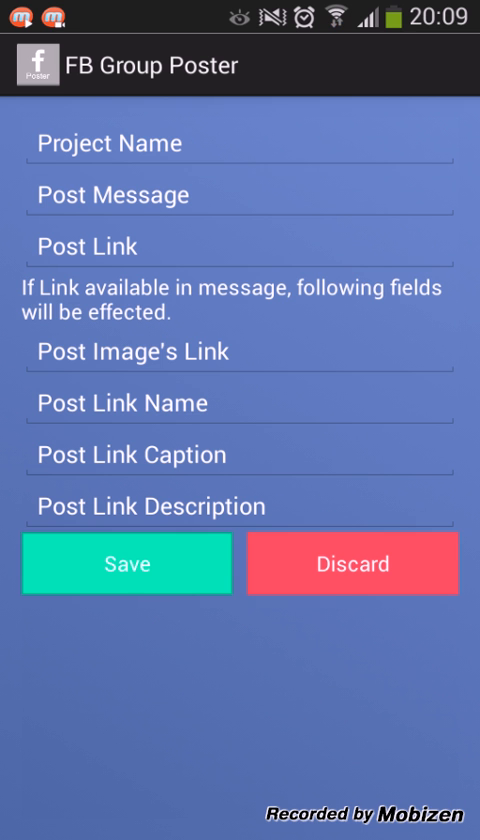
Enter project name Test1 and post message 'New day'.
click(240, 143)
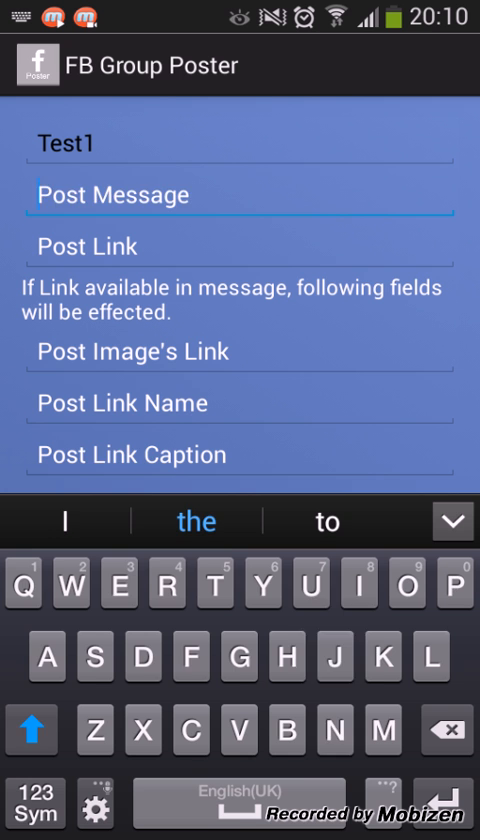
text(New)
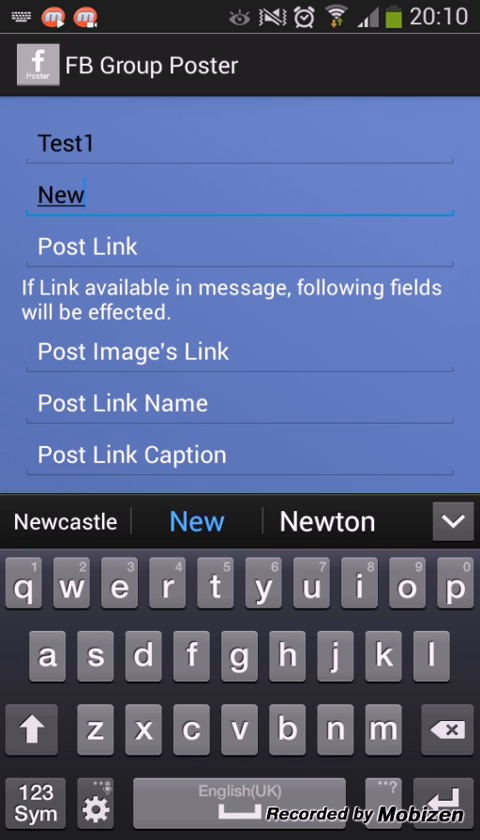
text(da)
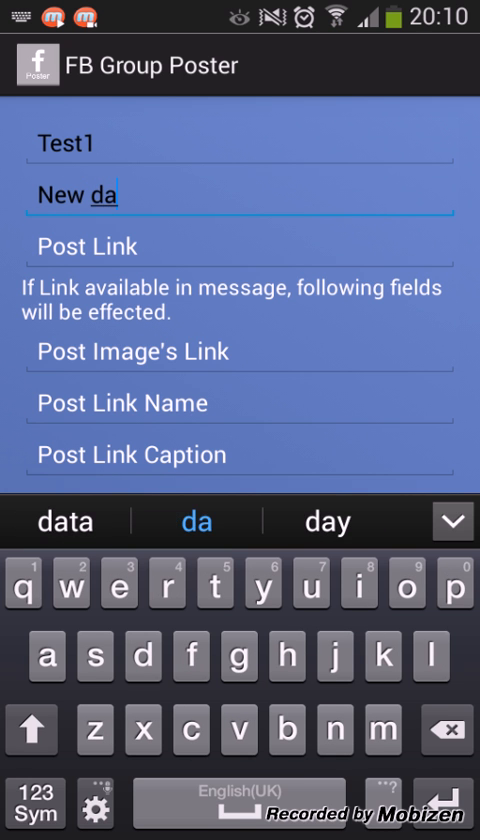
Enter post link devourapps.com and paste the happy-people image address.
click(328, 521)
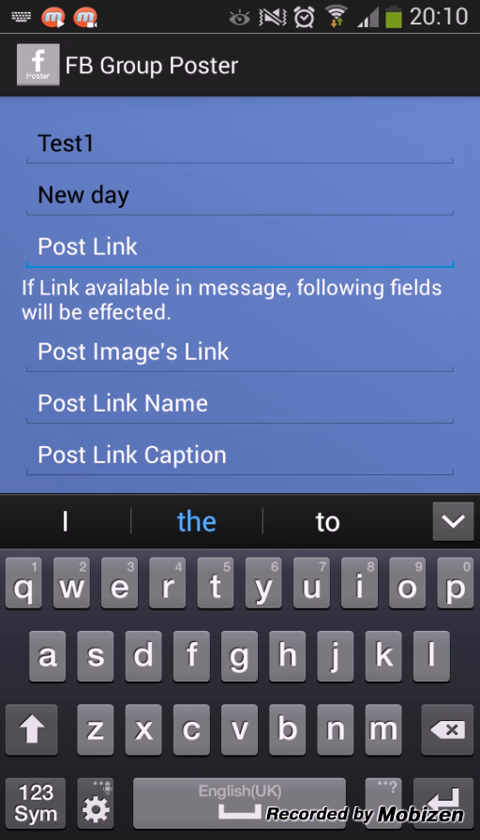
text(dev)
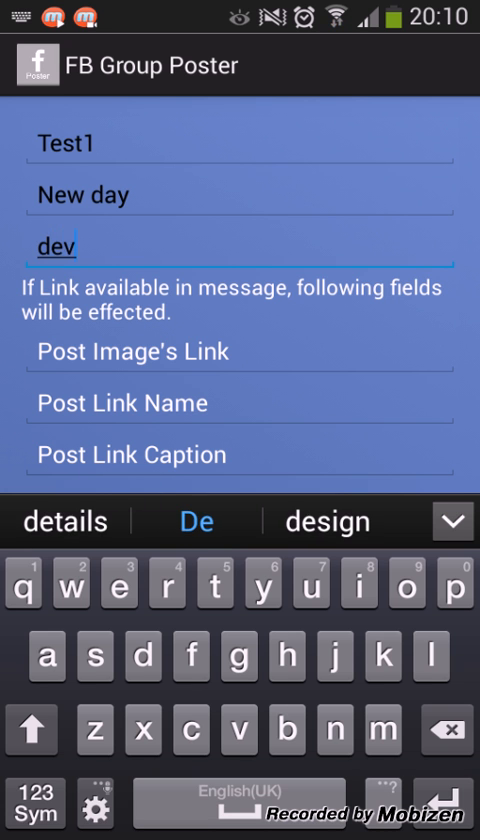
text(ourapps.com)
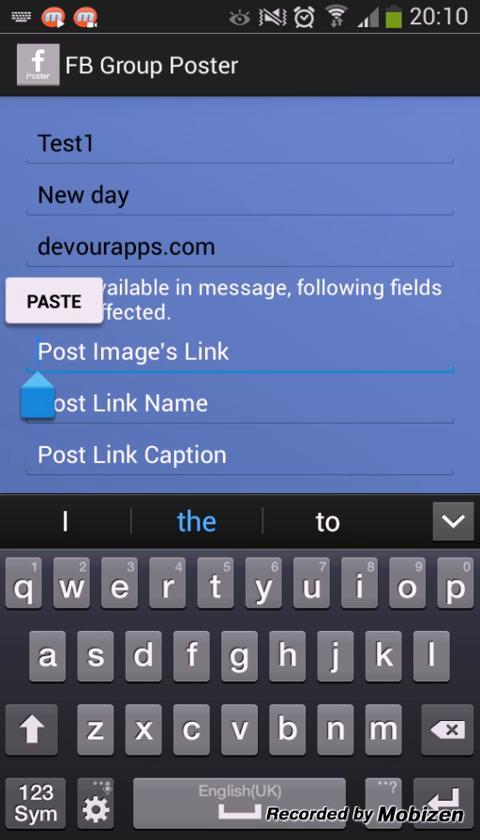
click(53, 300)
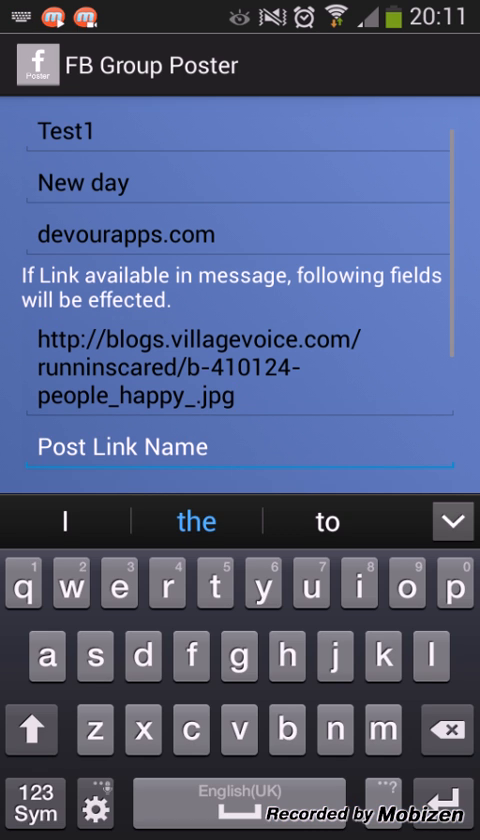
Fill link name A, caption B and description C, then save Test1.
text(A)
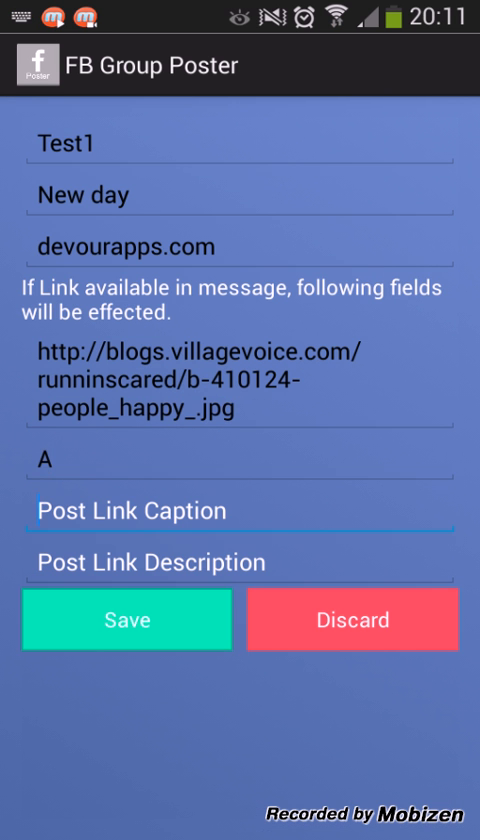
text(B)
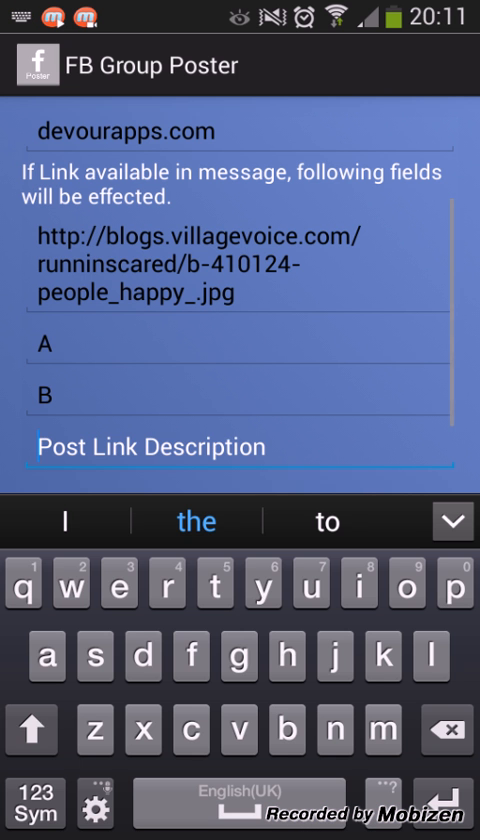
text(C)
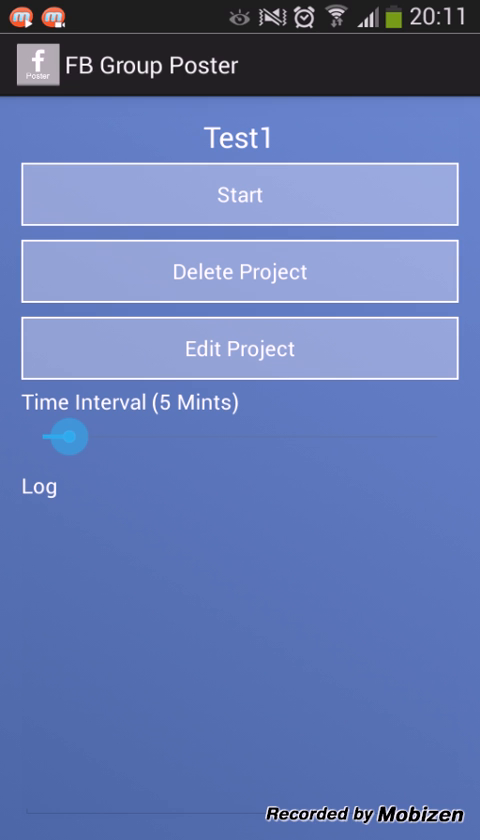
Drag the Time Interval slider to 1 minute and start Test1 posting.
drag(67, 437, 190, 437)
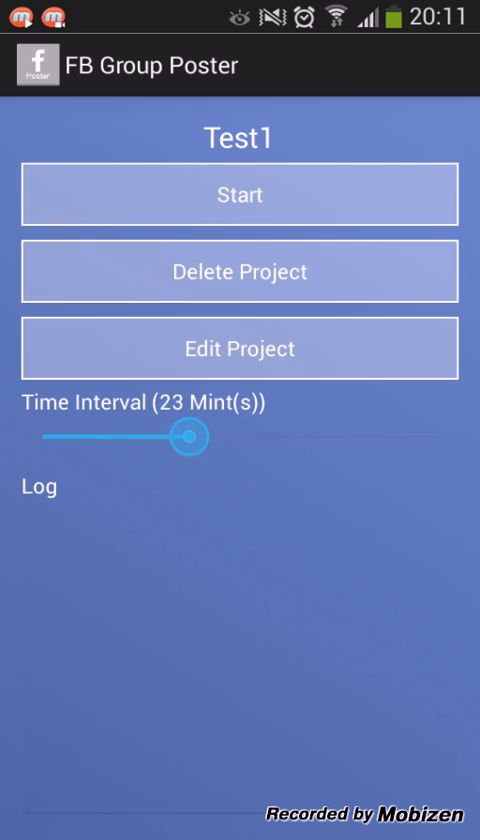
drag(188, 438, 168, 438)
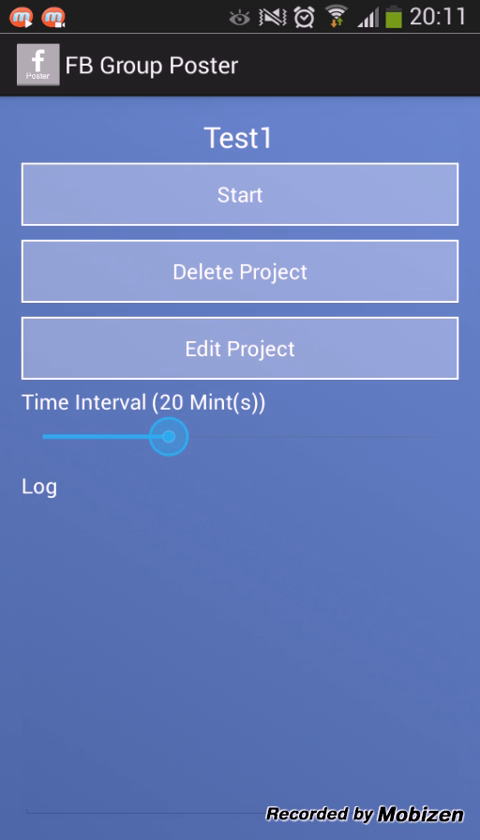
drag(170, 437, 133, 437)
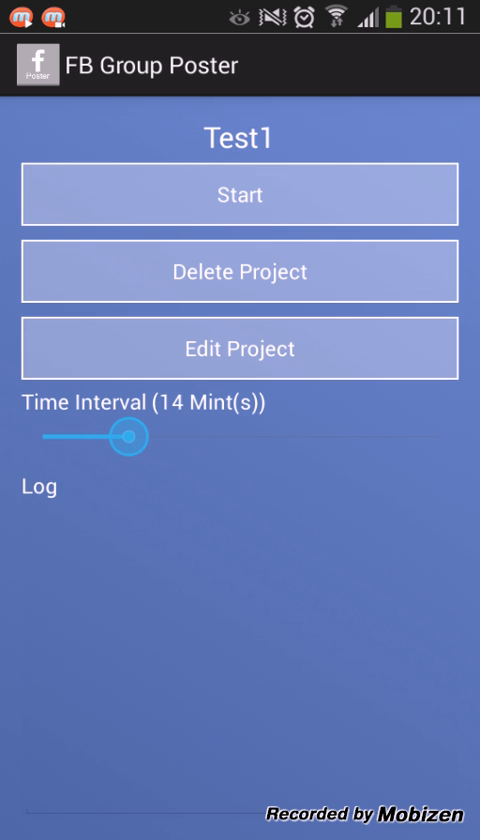
drag(127, 438, 148, 438)
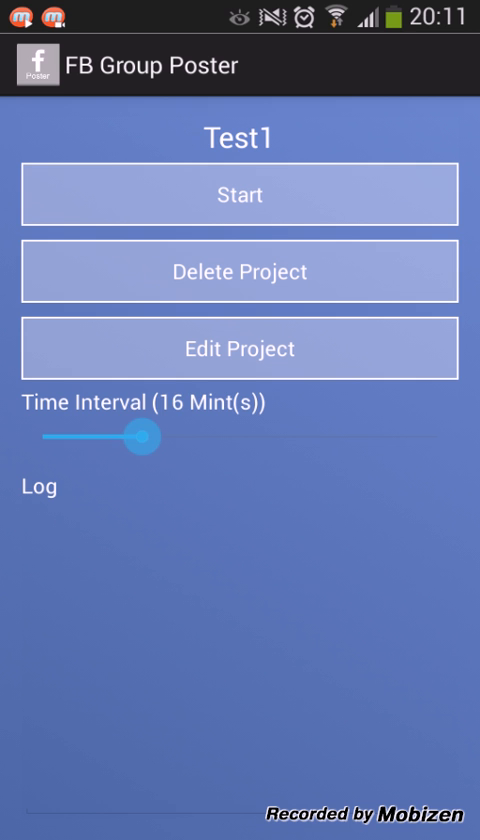
drag(143, 439, 48, 439)
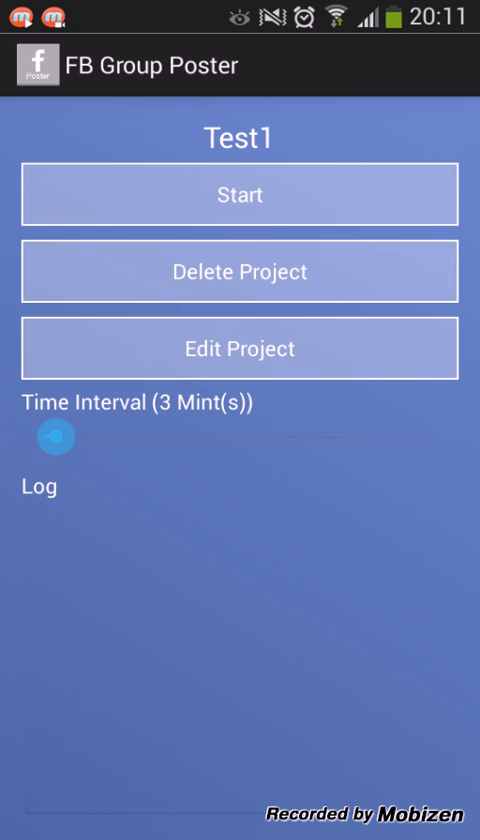
drag(52, 437, 148, 437)
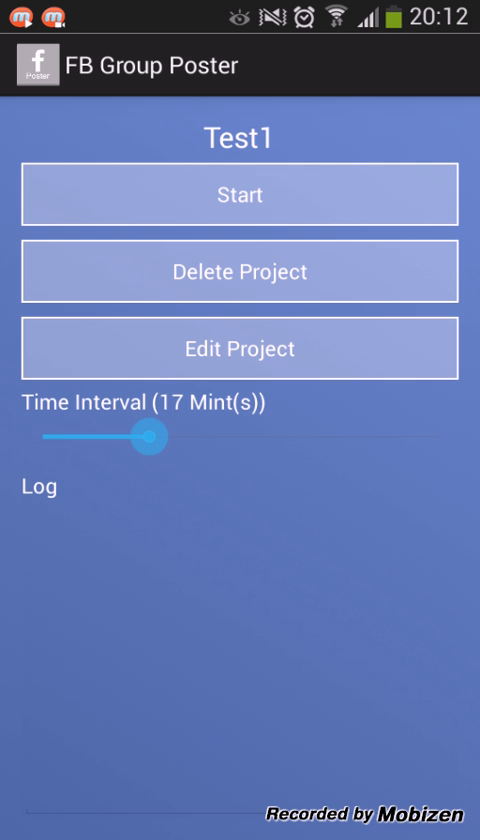
drag(150, 438, 95, 438)
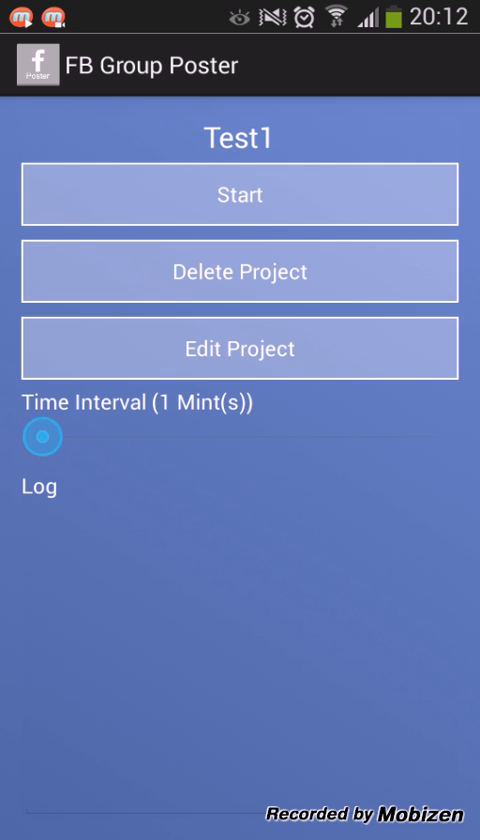
click(239, 194)
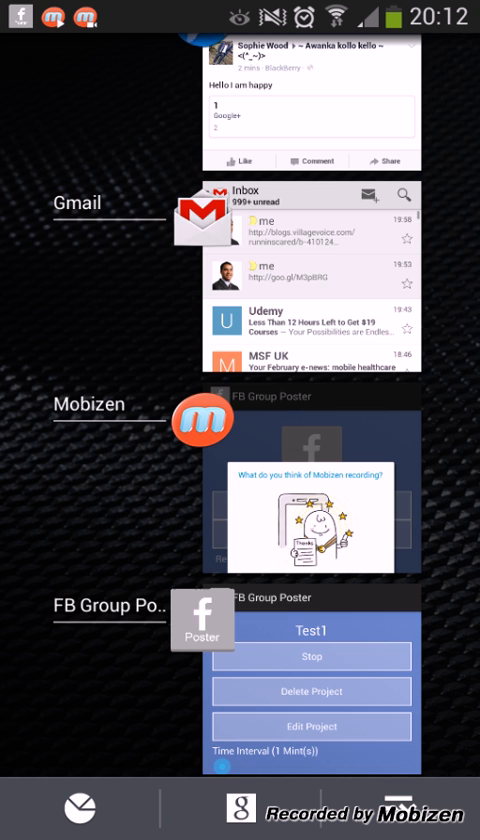
Browse Facebook friend requests, then return to Test1's log of successful posts.
scroll(down, 3)
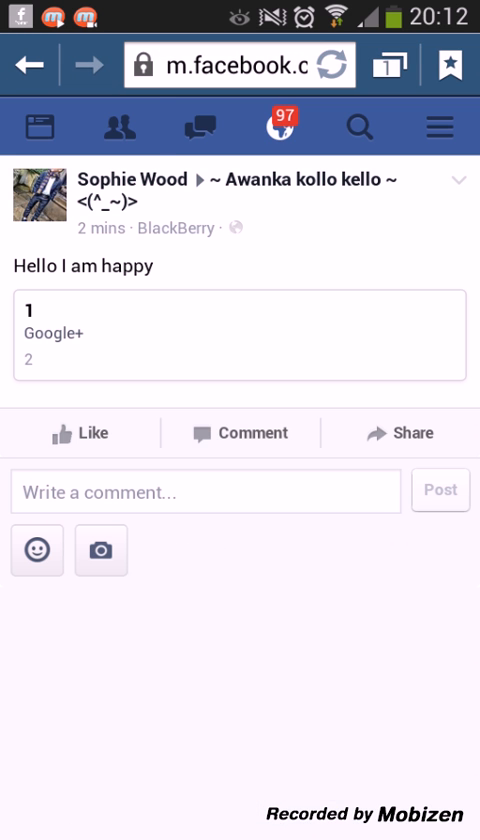
click(117, 128)
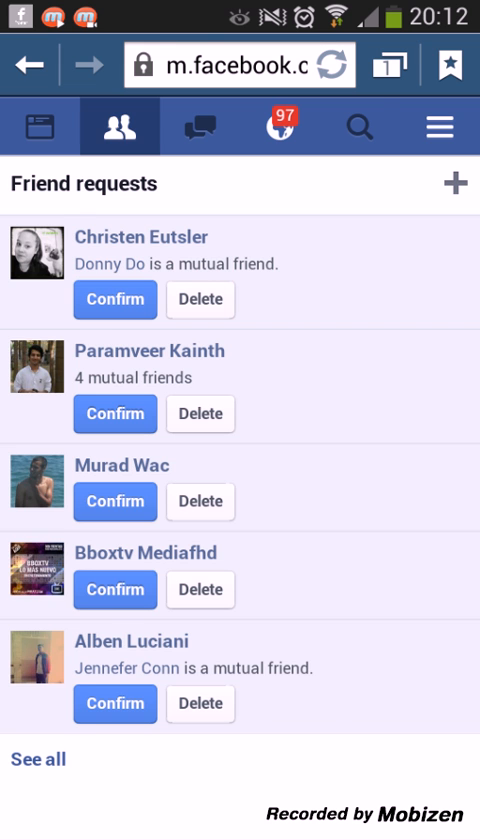
click(438, 128)
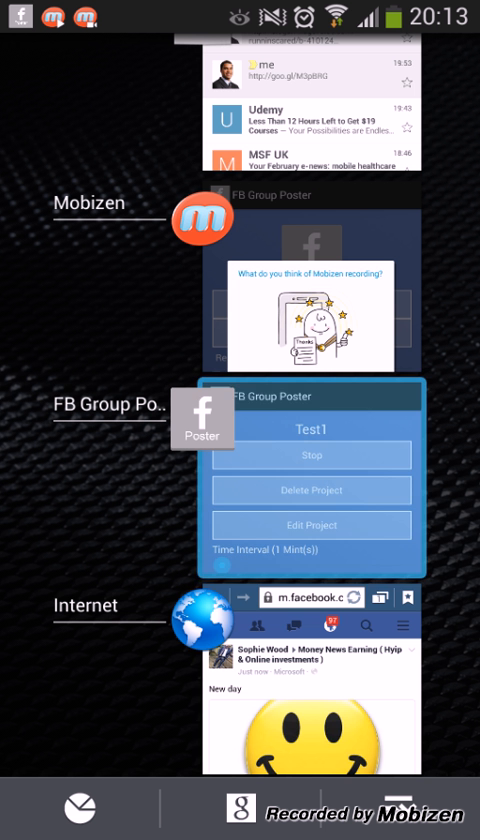
click(311, 470)
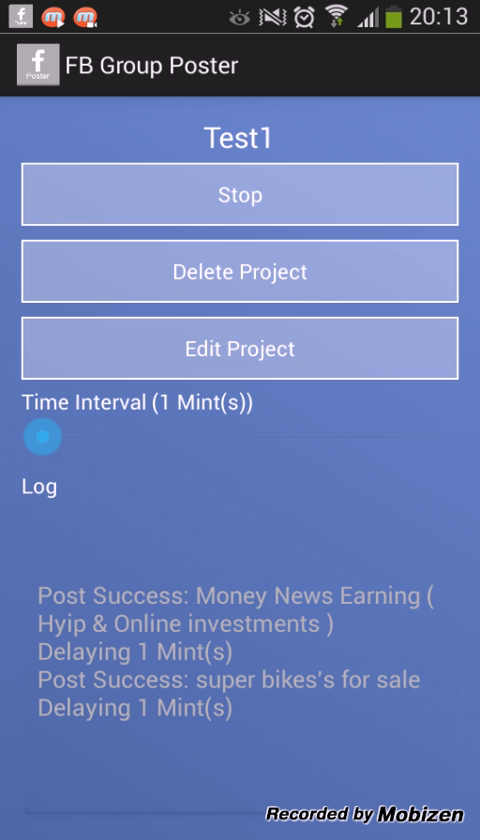